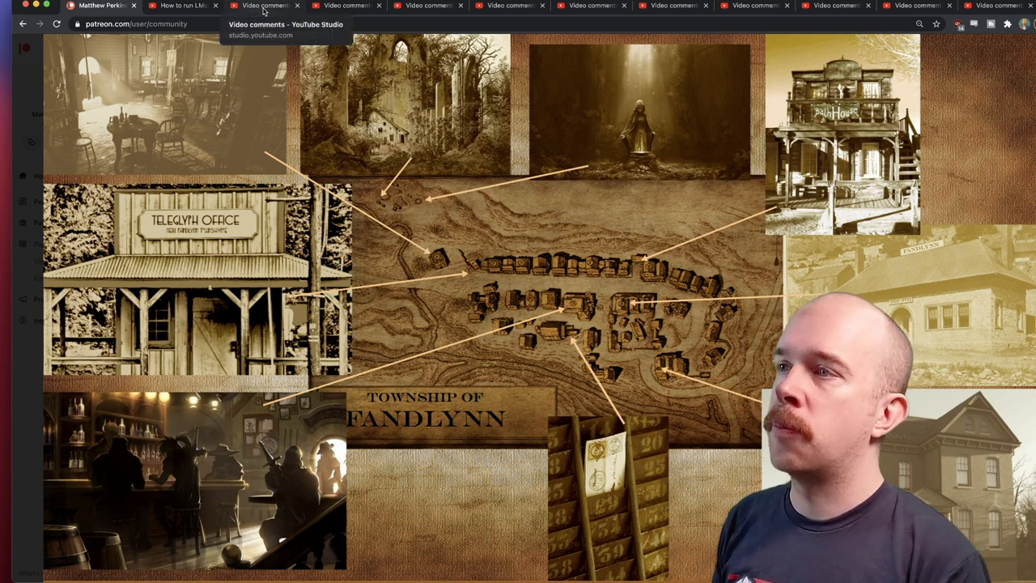
Bring up the Ultimate Starter Set Guide video's comments via its browser tab
{"action": "left_click", "coordinate": [262, 6]}
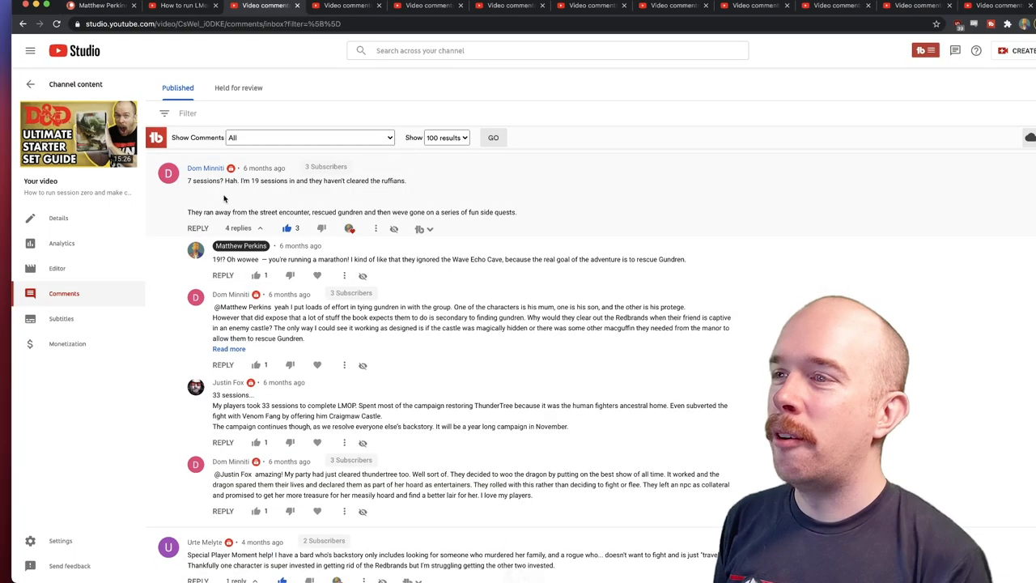
{"action": "mouse_move", "coordinate": [367, 194]}
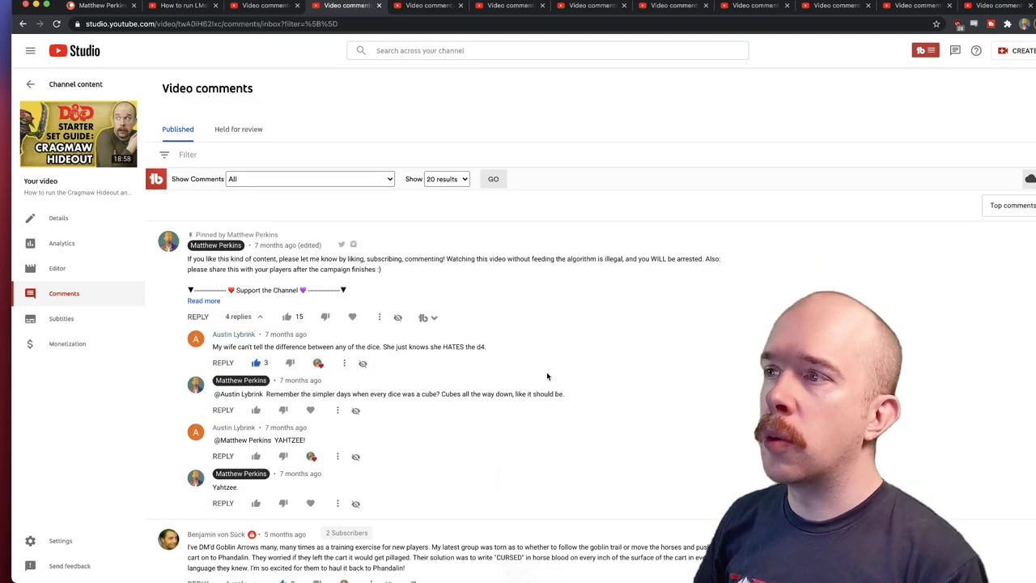
{"action": "scroll", "scroll_direction": "down", "scroll_amount": 3}
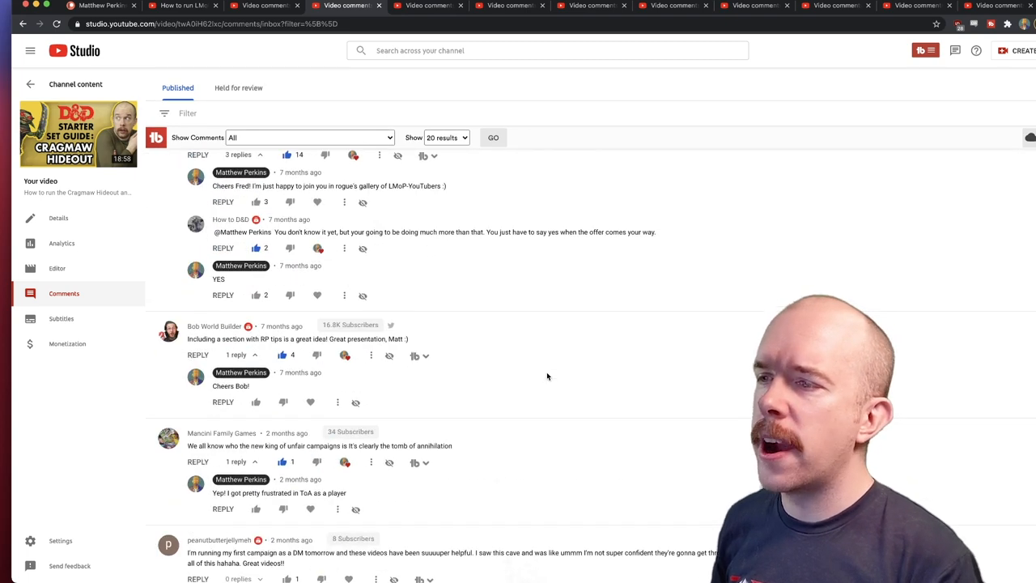
{"action": "scroll", "scroll_direction": "down", "scroll_amount": 3}
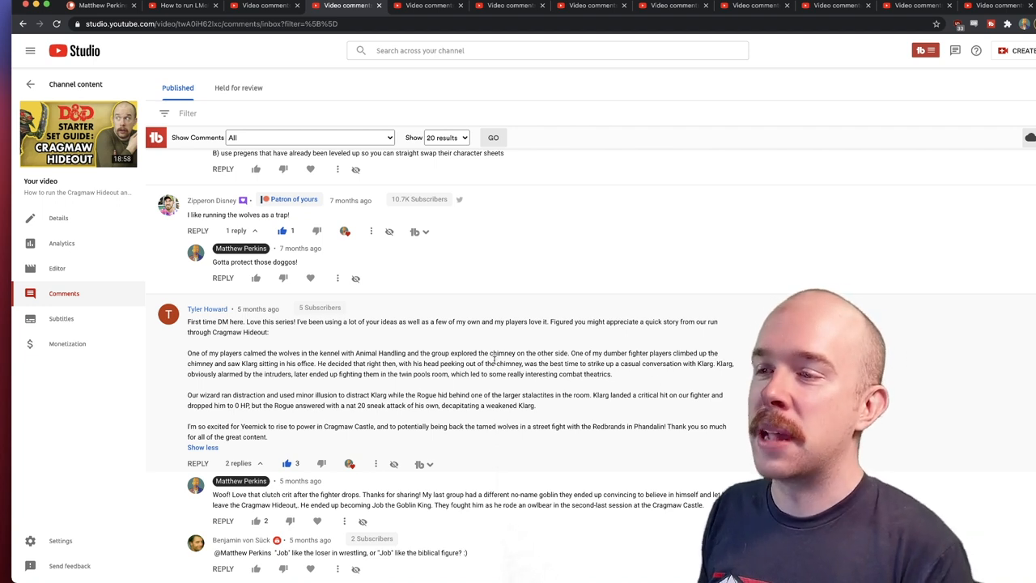
{"action": "scroll", "scroll_direction": "down", "scroll_amount": 3}
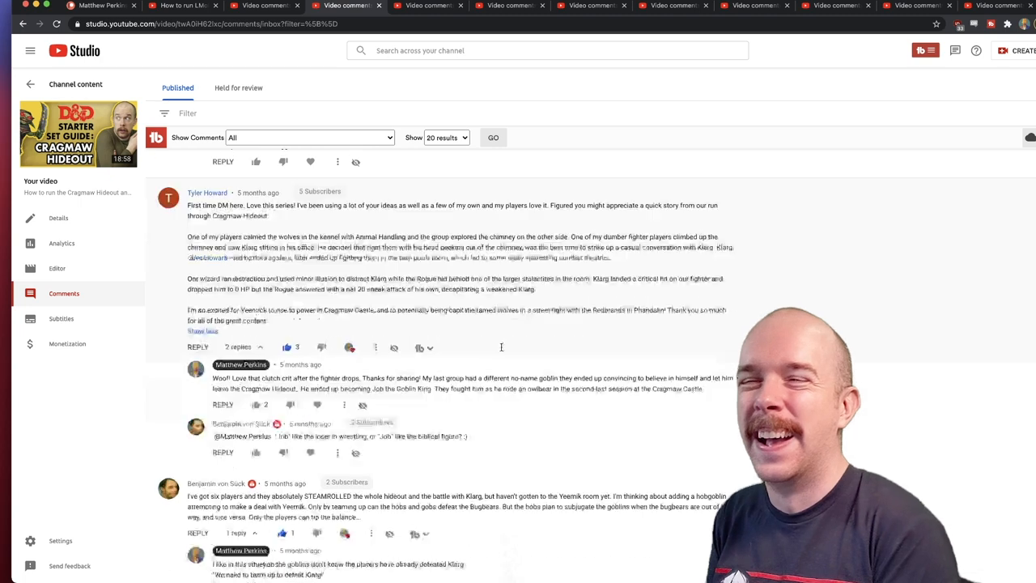
{"action": "scroll", "scroll_direction": "down", "scroll_amount": 3}
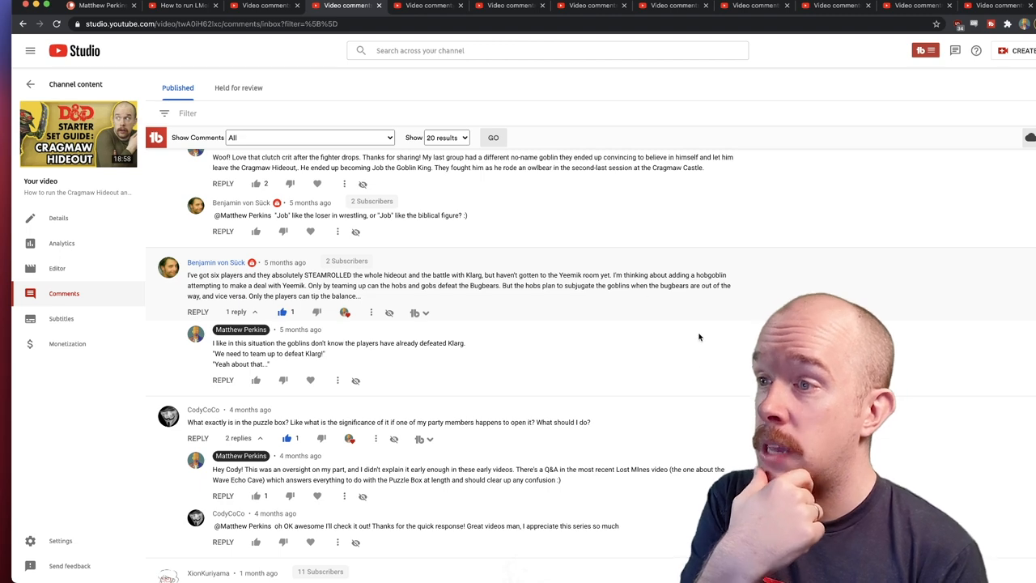
Finish reading the Cragmaw Hideout comments and move to the Phandalin NPCs video's comments
{"action": "scroll", "scroll_direction": "down", "scroll_amount": 3}
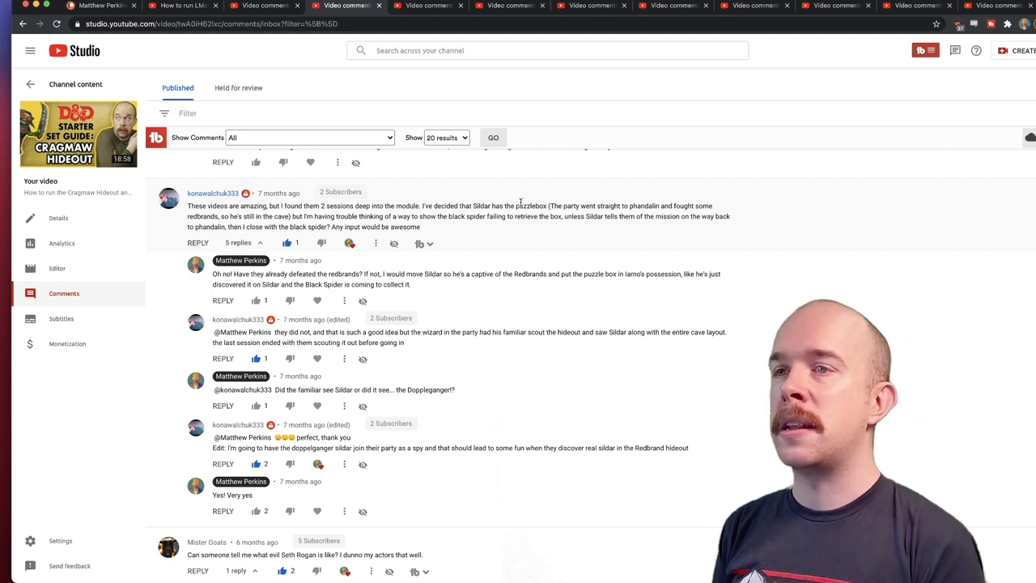
{"action": "mouse_move", "coordinate": [913, 237]}
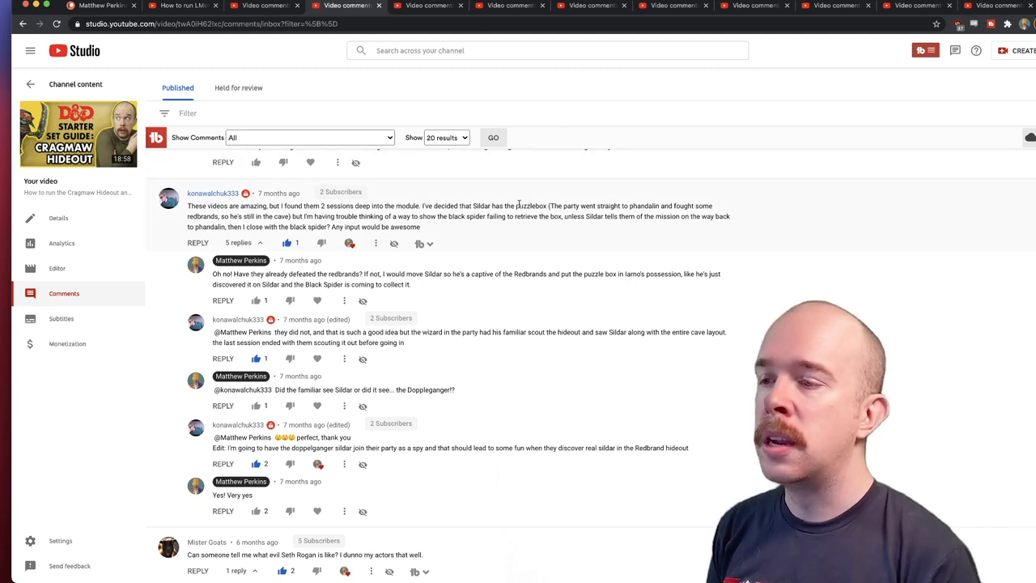
{"action": "left_click", "coordinate": [424, 6]}
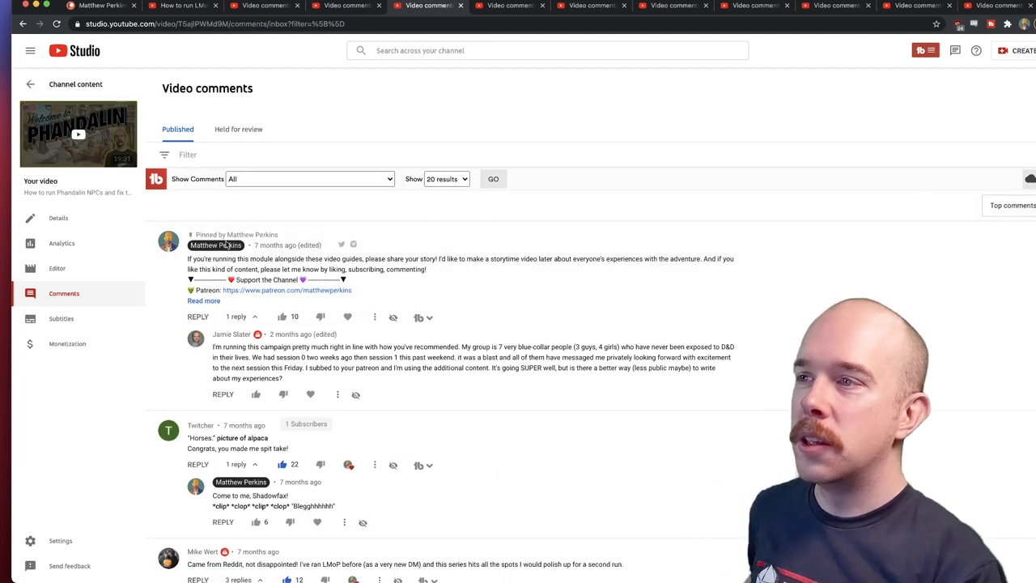
{"action": "scroll", "scroll_direction": "down", "scroll_amount": 3}
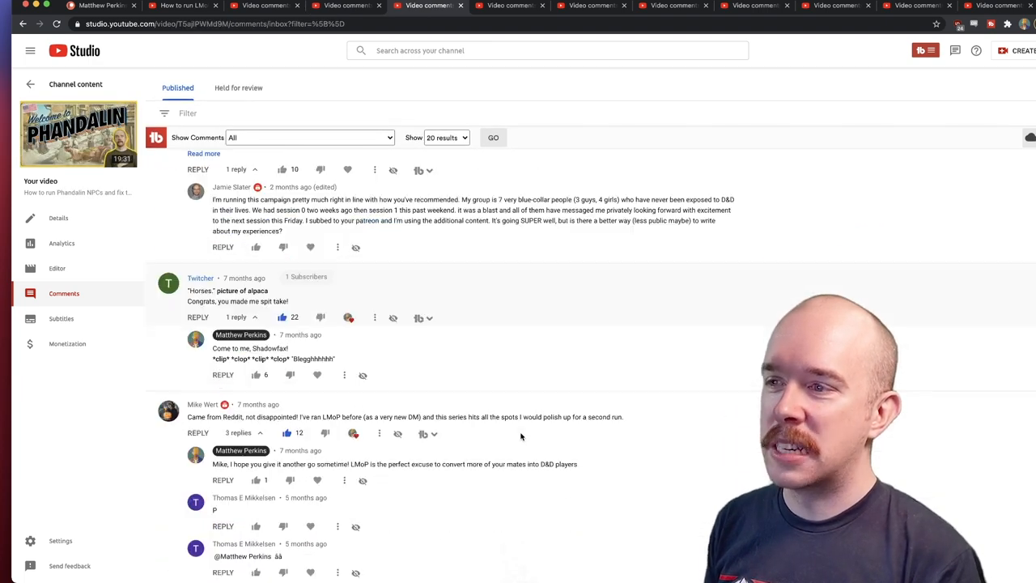
{"action": "scroll", "scroll_direction": "up", "scroll_amount": 3}
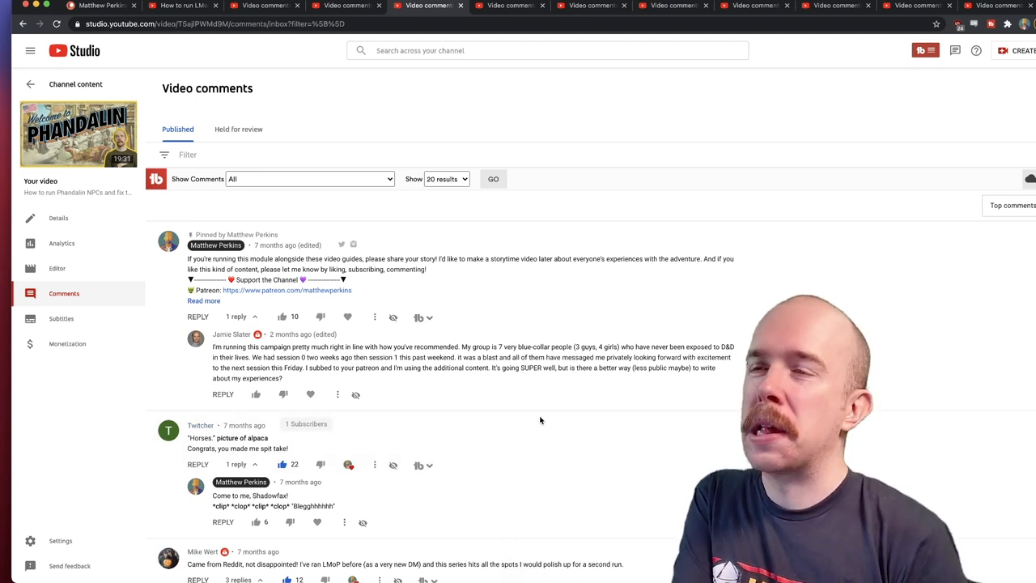
{"action": "mouse_move", "coordinate": [531, 421]}
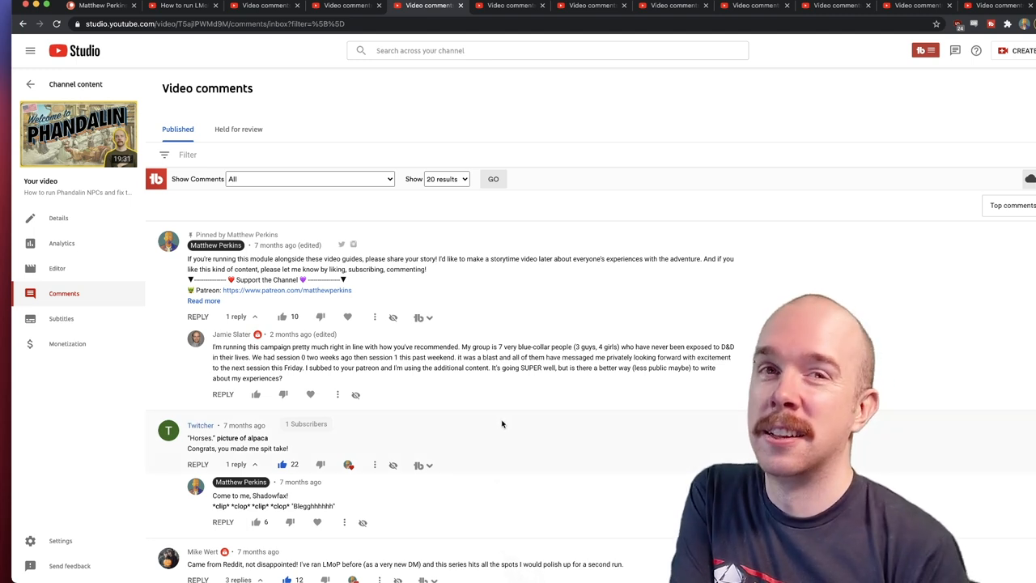
{"action": "scroll", "scroll_direction": "down", "scroll_amount": 3}
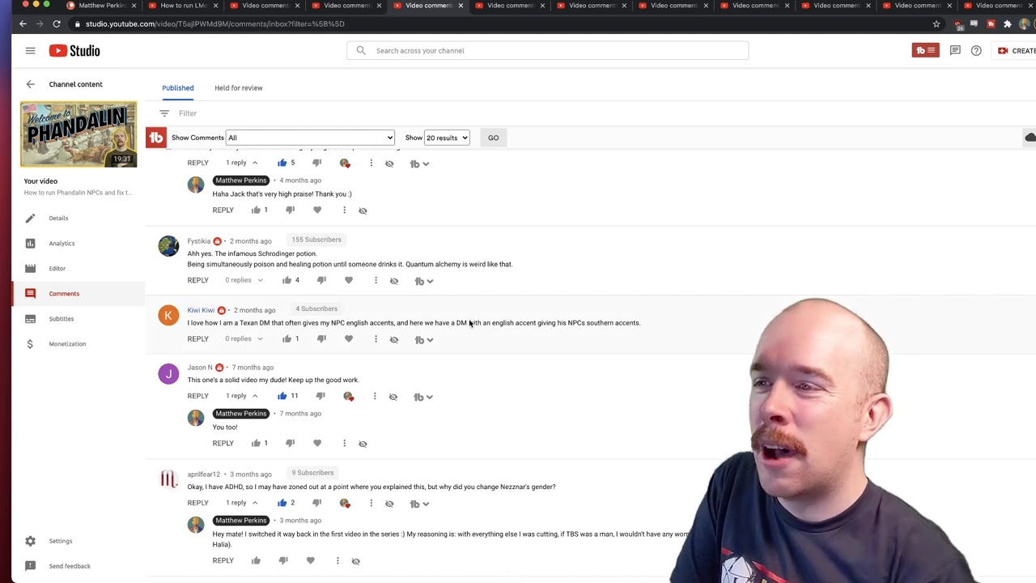
{"action": "triple_click", "coordinate": [405, 322]}
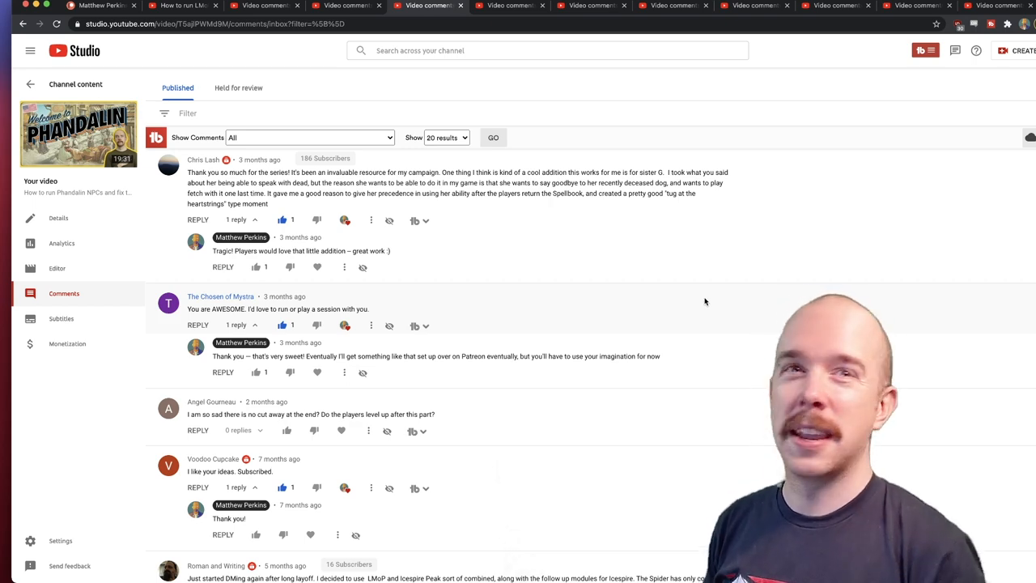
{"action": "scroll", "scroll_direction": "down", "scroll_amount": 3}
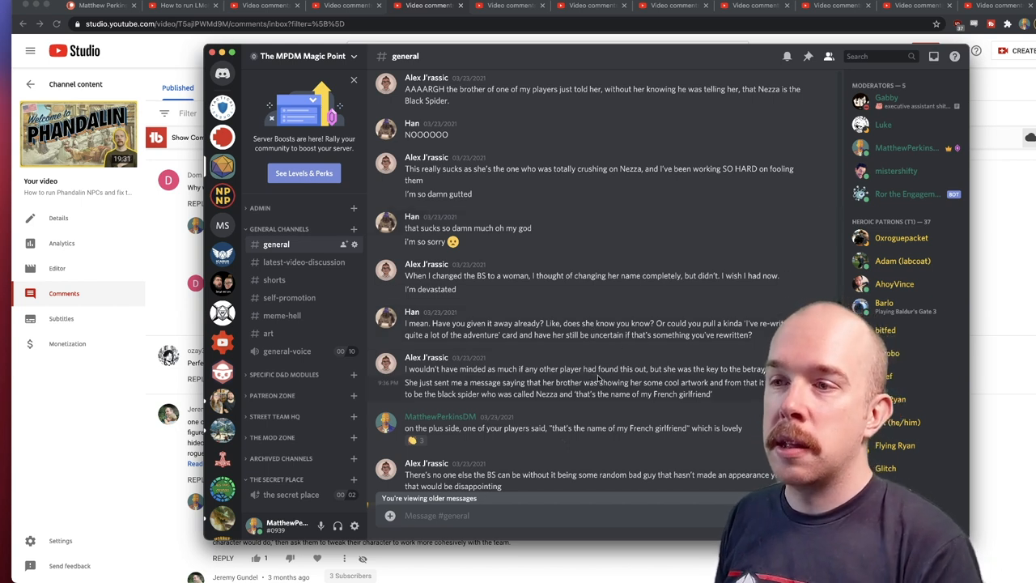
Drag within the Discord #general channel over the older Nezza Black Spider messages
{"action": "left_click_drag", "start_coordinate": [405, 382], "coordinate": [713, 395]}
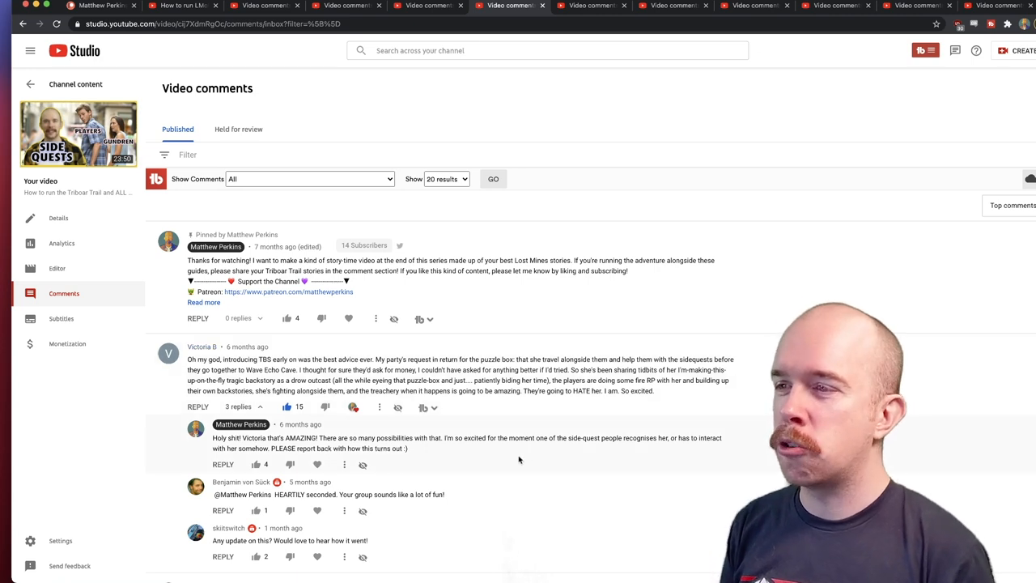
Scroll down the Side Quests guide comments to the viewer's puzzle box story and replies
{"action": "scroll", "scroll_direction": "down", "scroll_amount": 3}
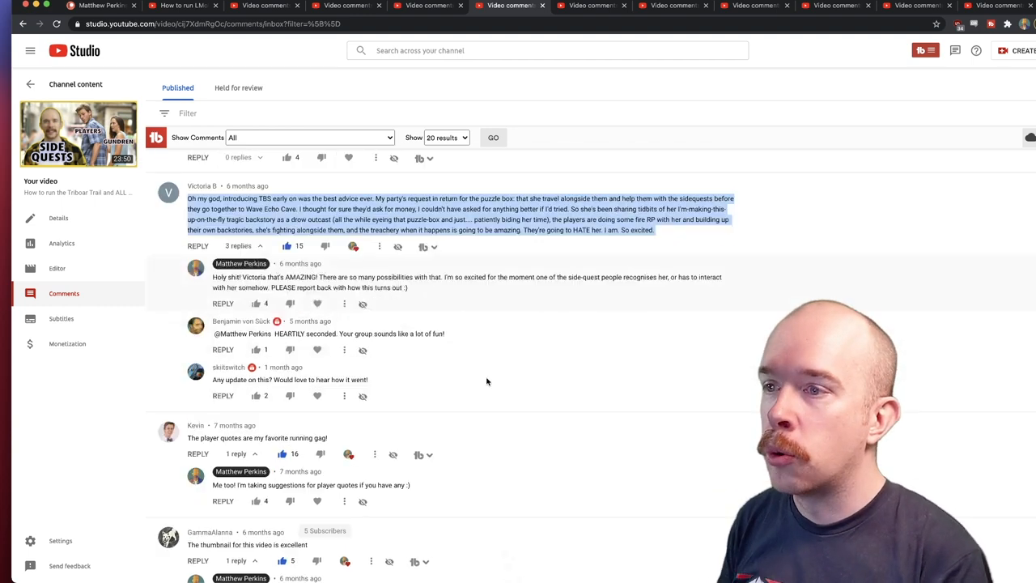
{"action": "scroll", "scroll_direction": "down", "scroll_amount": 3}
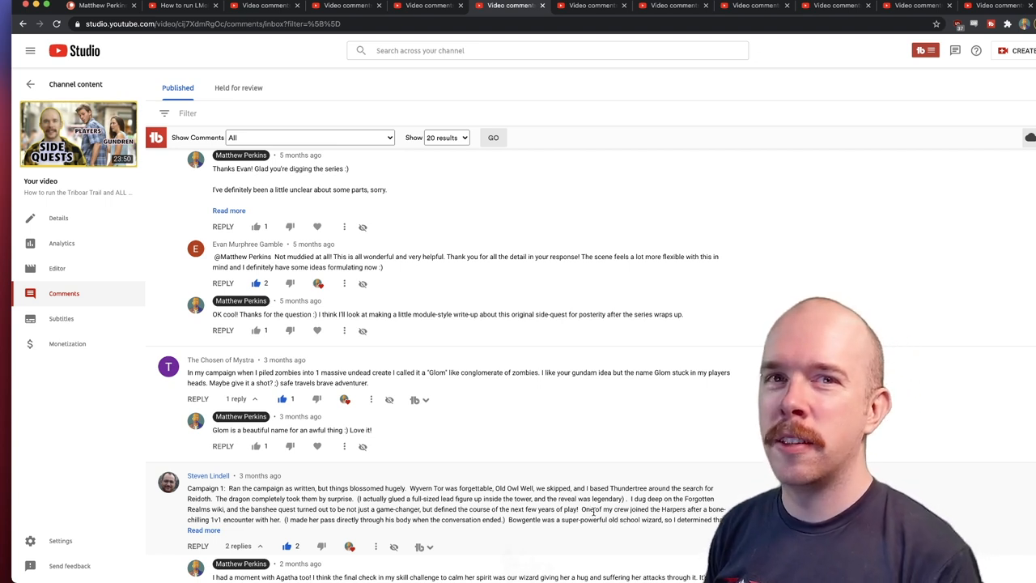
{"action": "mouse_move", "coordinate": [530, 473]}
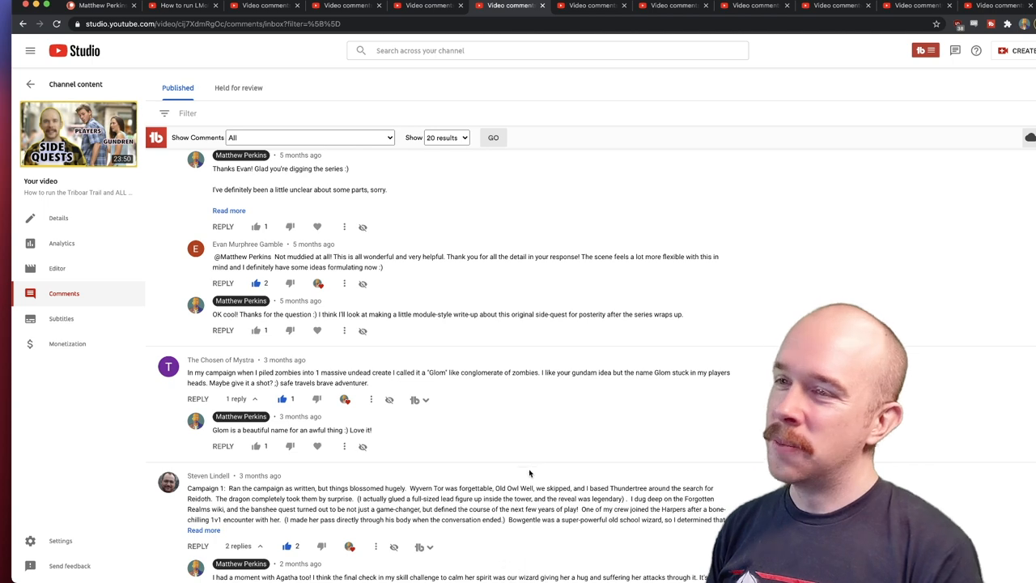
{"action": "left_click", "coordinate": [593, 7]}
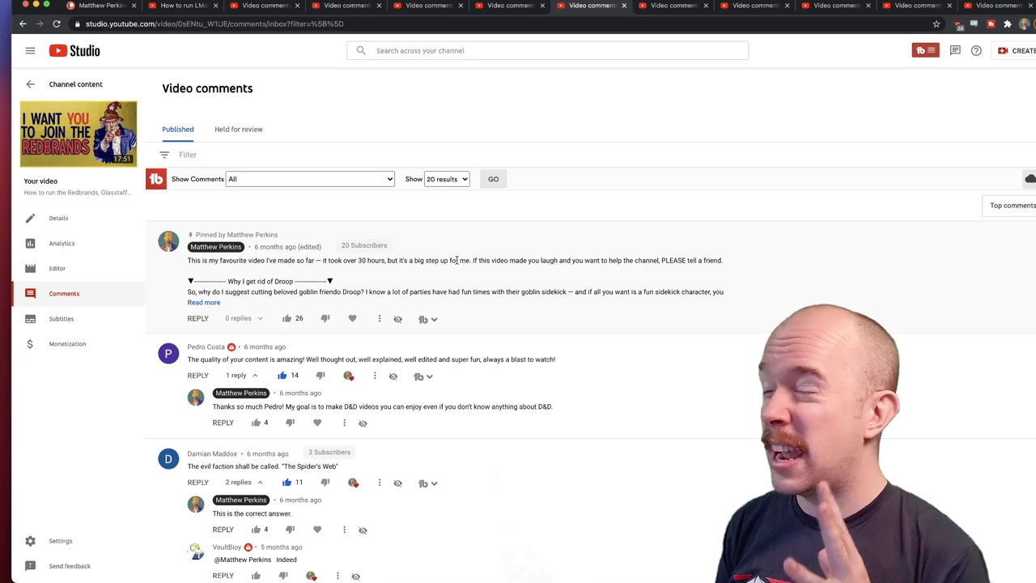
Scroll down the Redbrands guide comments past the Spider's Web faction suggestion
{"action": "scroll", "scroll_direction": "down", "scroll_amount": 3}
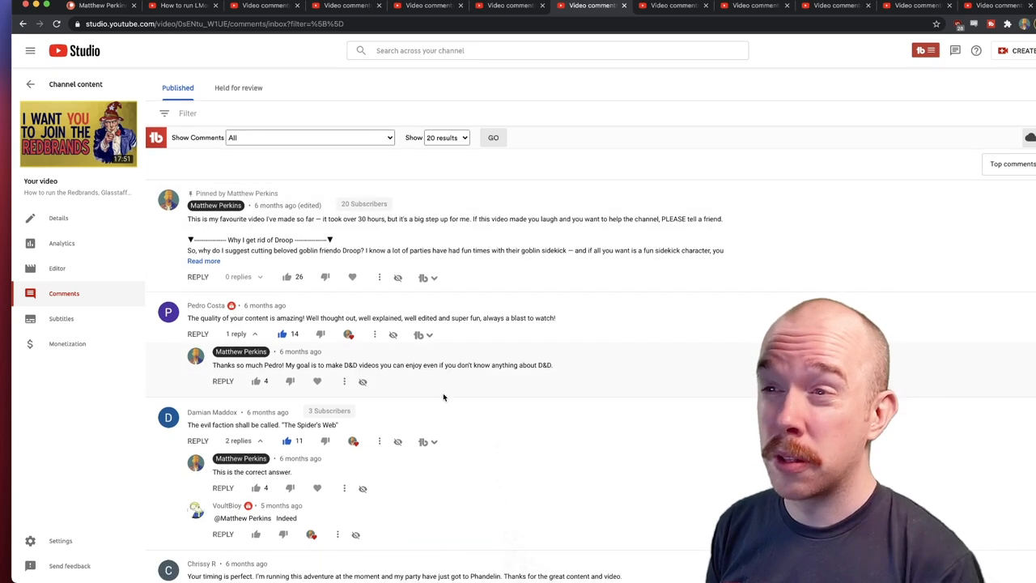
{"action": "scroll", "scroll_direction": "down", "scroll_amount": 3}
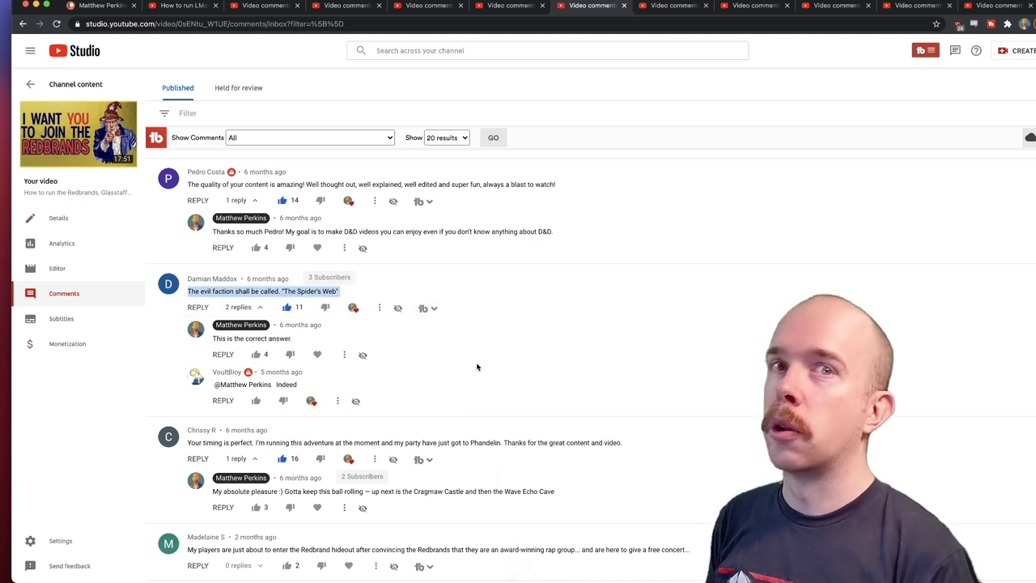
Expand the full Nothic central NPC comment on the Redbrands video
{"action": "scroll", "scroll_direction": "down", "scroll_amount": 3}
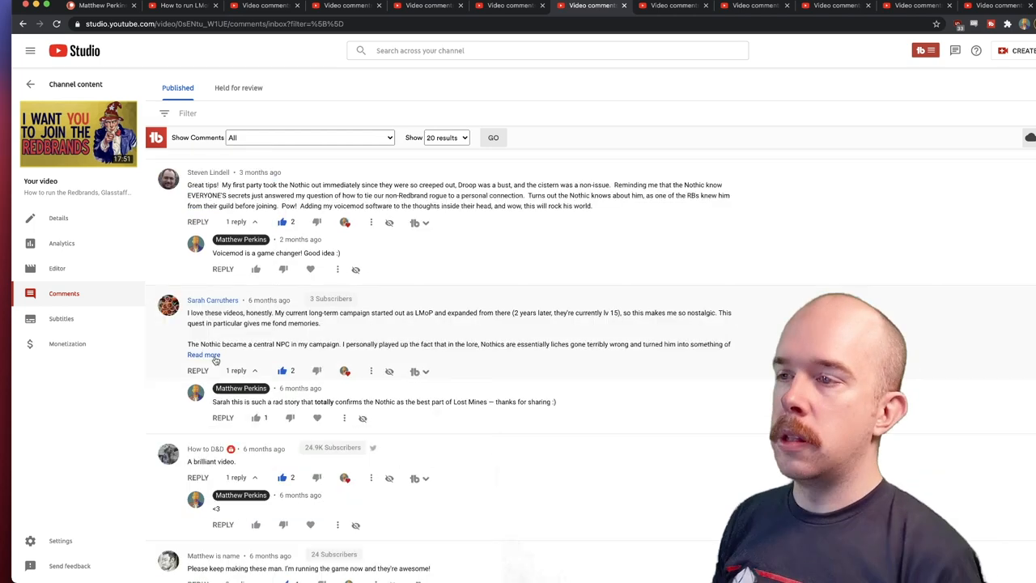
{"action": "left_click", "coordinate": [204, 355]}
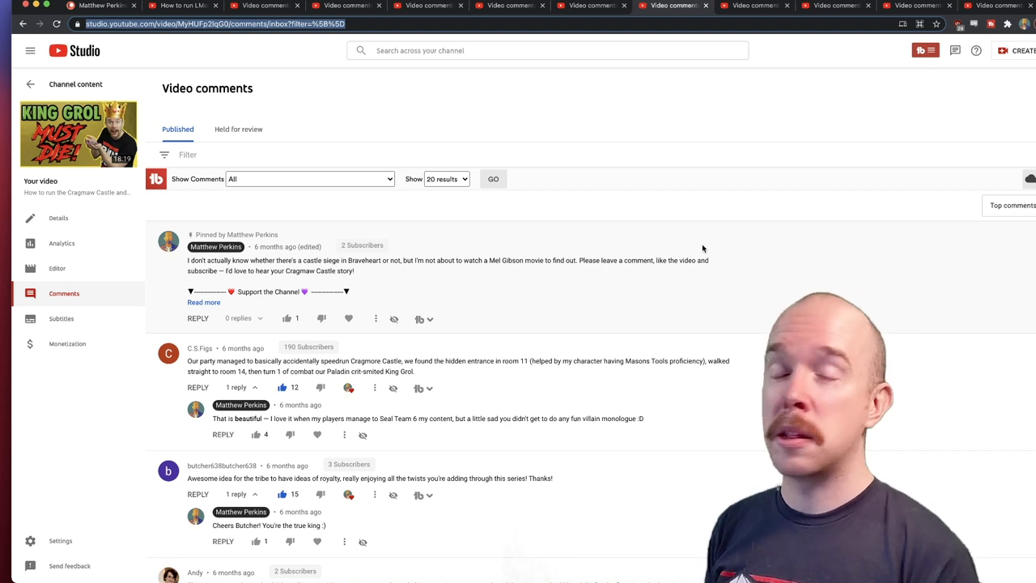
{"action": "mouse_move", "coordinate": [549, 187]}
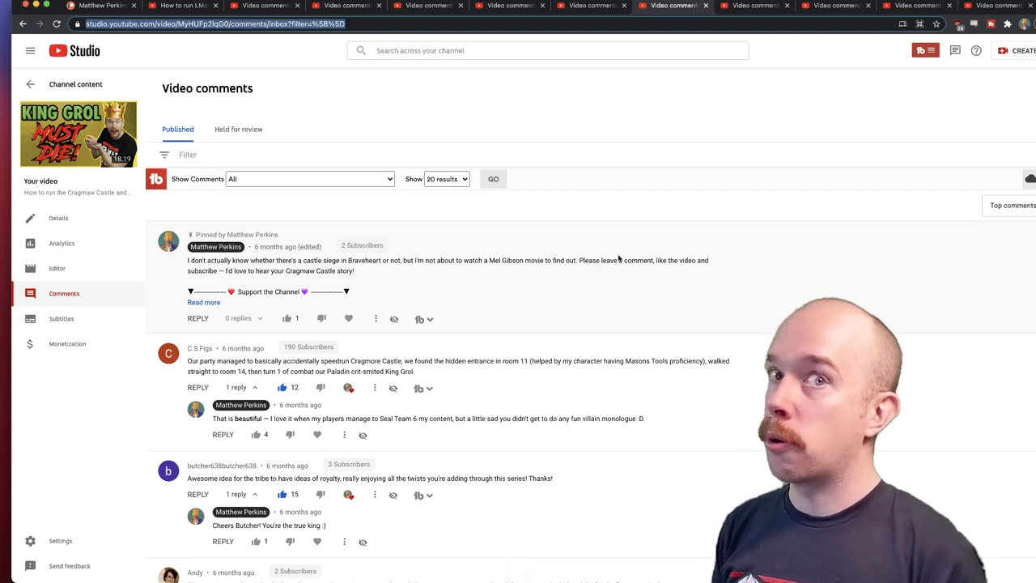
Scroll down the Cragmaw Castle comments below the pinned castle siege comment
{"action": "scroll", "scroll_direction": "down", "scroll_amount": 3}
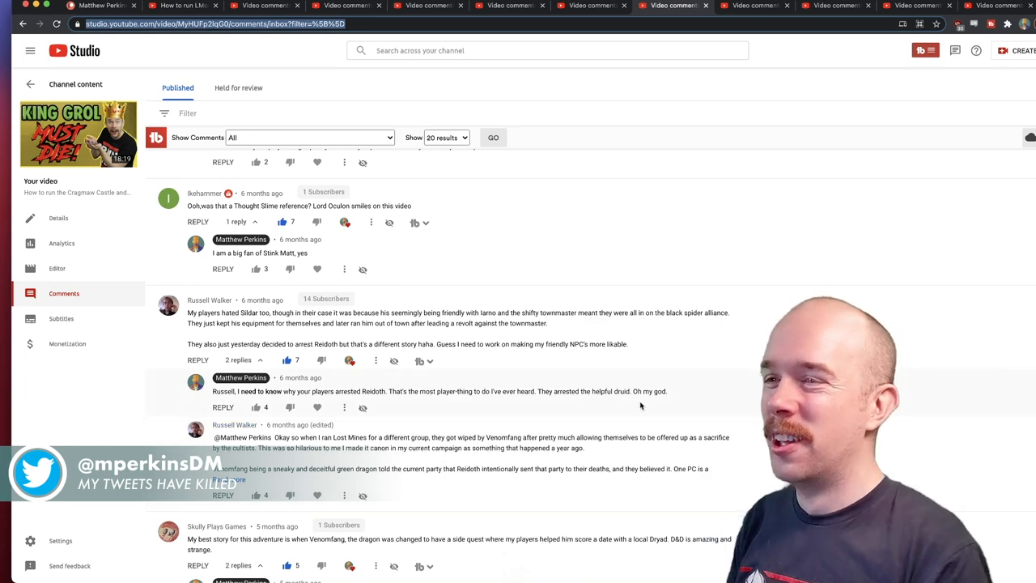
{"action": "scroll", "scroll_direction": "down", "scroll_amount": 3}
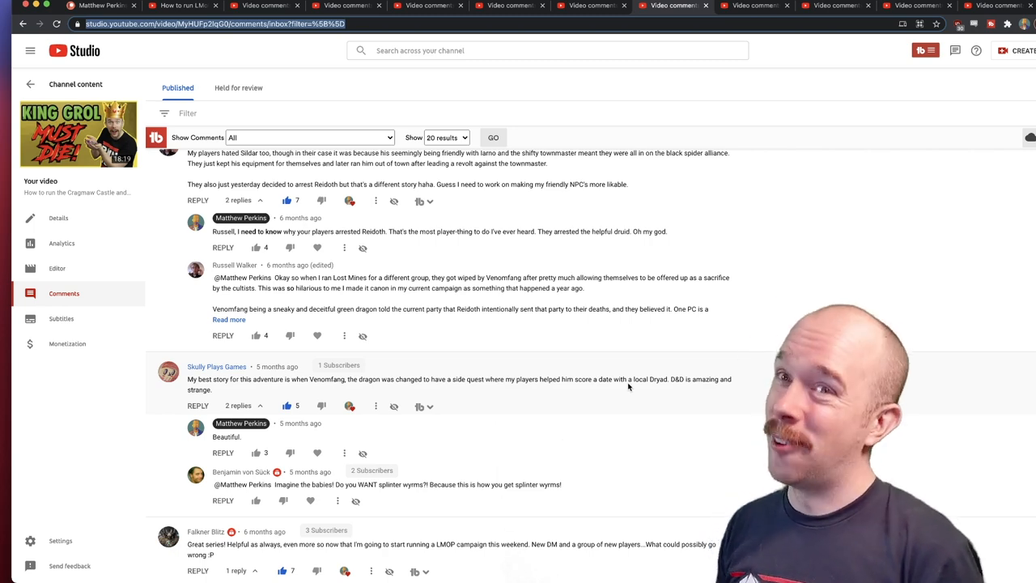
{"action": "left_click", "coordinate": [753, 6]}
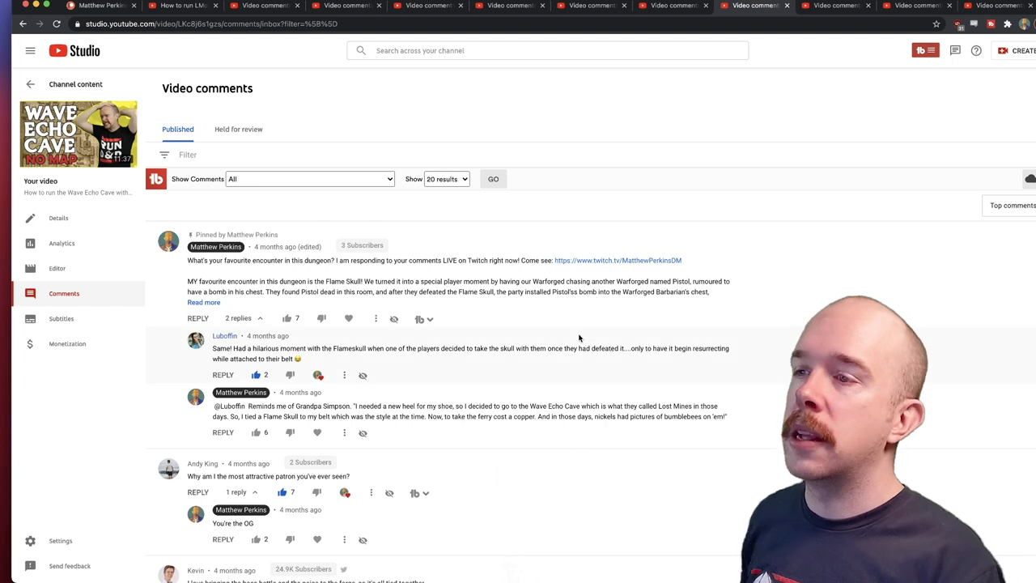
Scroll through the remaining Wave Echo Cave comments before the Room-by-Room video
{"action": "scroll", "scroll_direction": "down", "scroll_amount": 3}
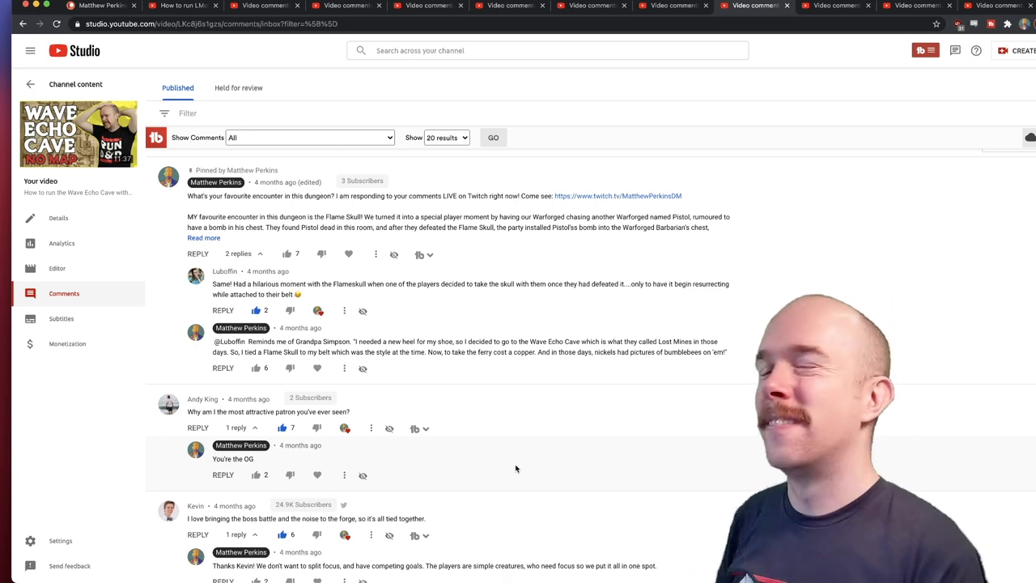
{"action": "scroll", "scroll_direction": "down", "scroll_amount": 3}
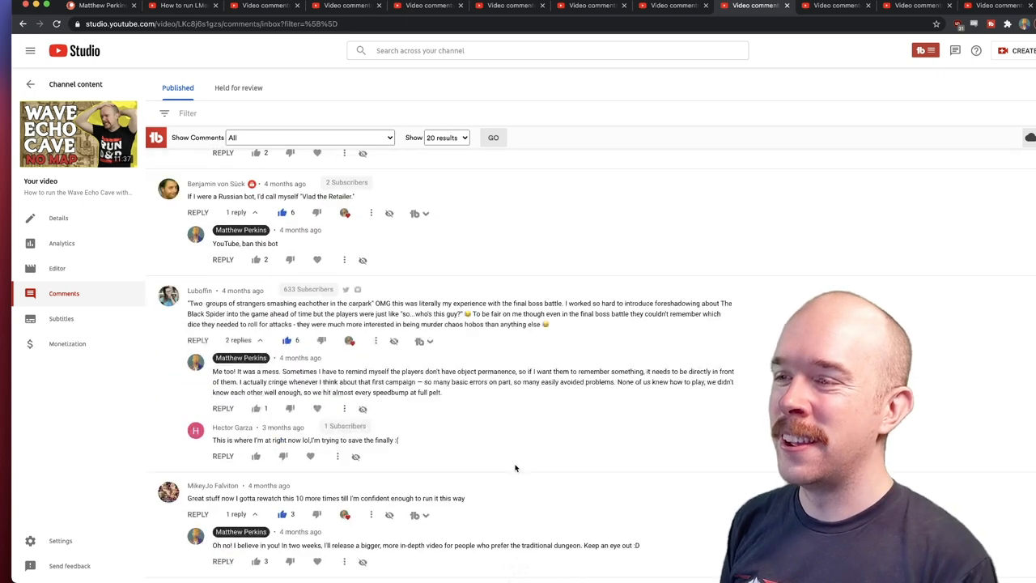
{"action": "scroll", "scroll_direction": "down", "scroll_amount": 3}
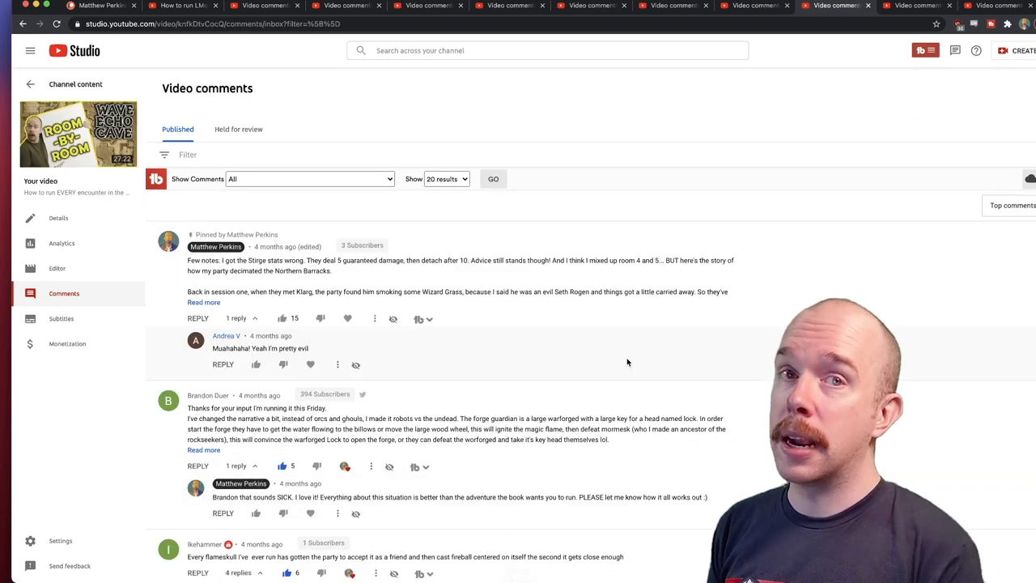
Read down the Room-by-Room guide comments, then select text in a comment
{"action": "scroll", "scroll_direction": "down", "scroll_amount": 3}
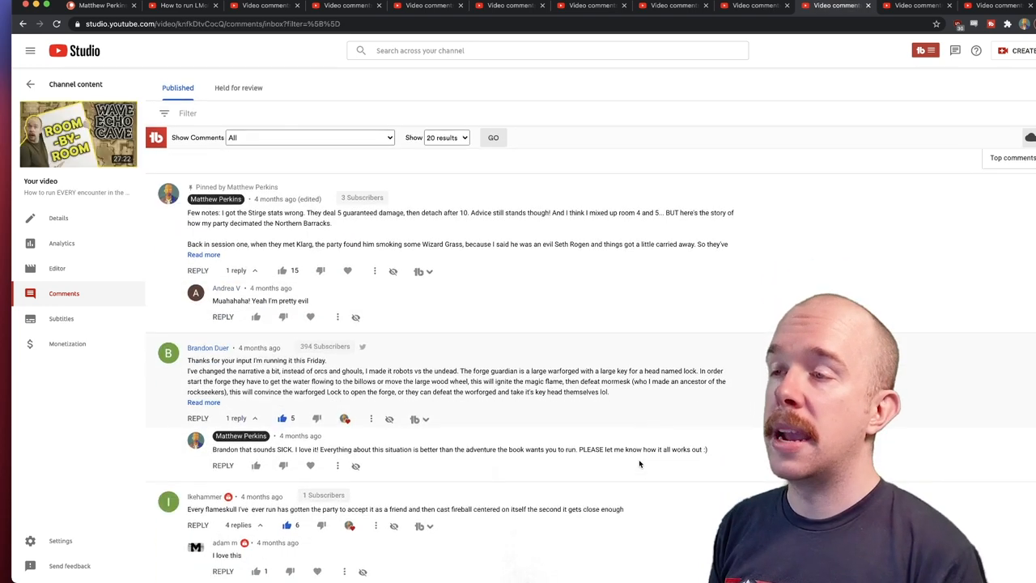
{"action": "scroll", "scroll_direction": "down", "scroll_amount": 3}
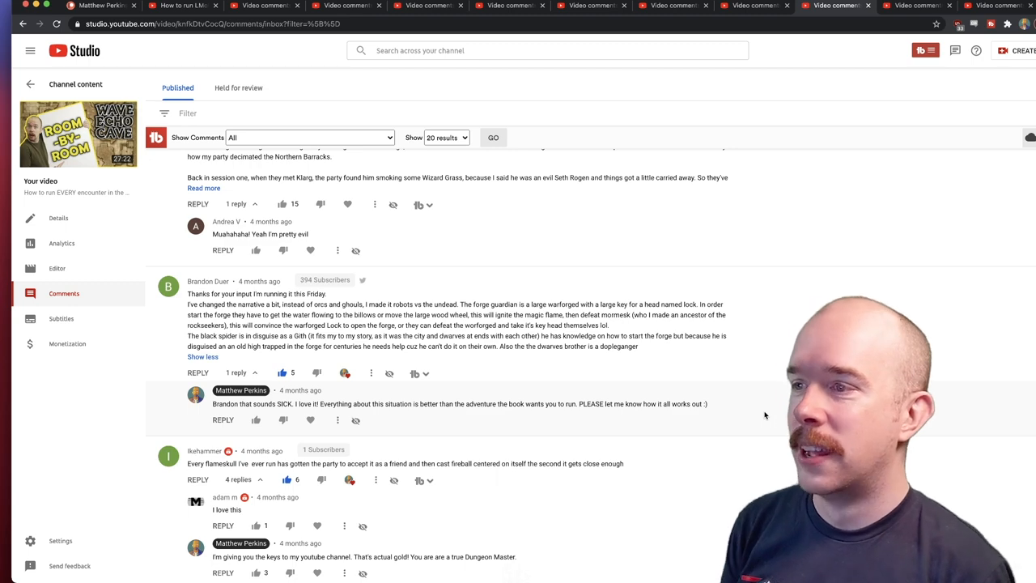
{"action": "scroll", "scroll_direction": "down", "scroll_amount": 3}
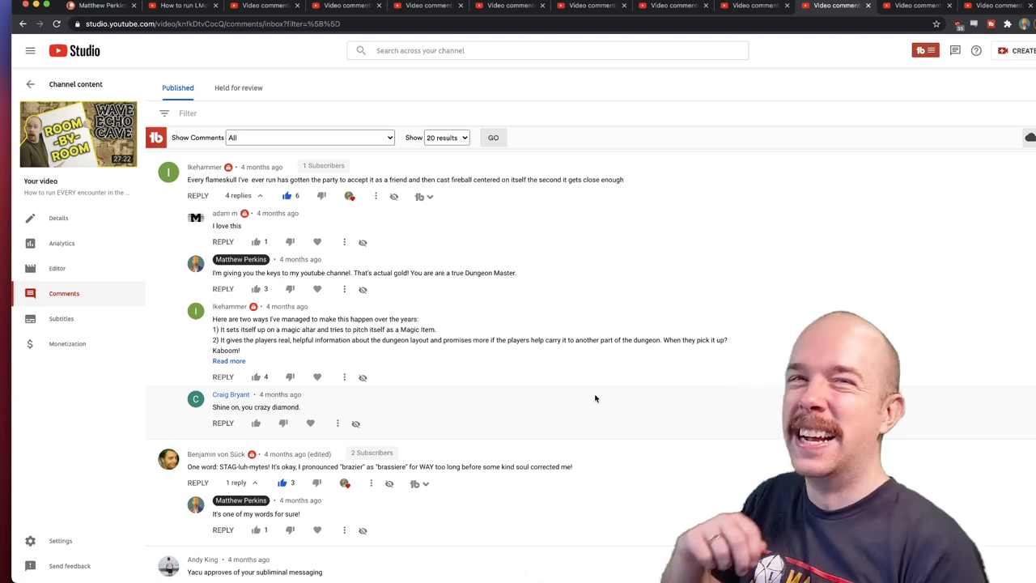
{"action": "scroll", "scroll_direction": "down", "scroll_amount": 3}
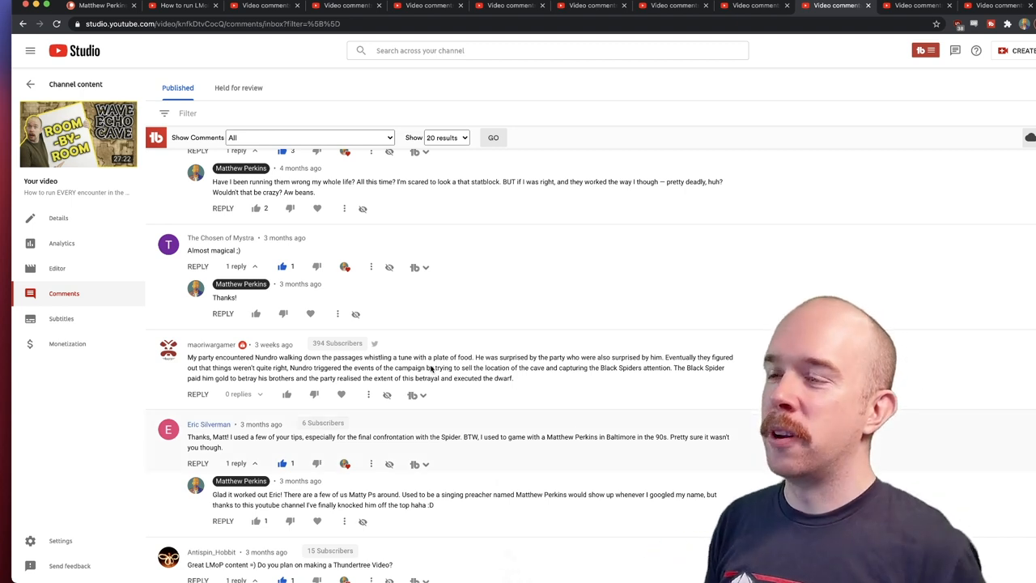
{"action": "double_click", "coordinate": [482, 378]}
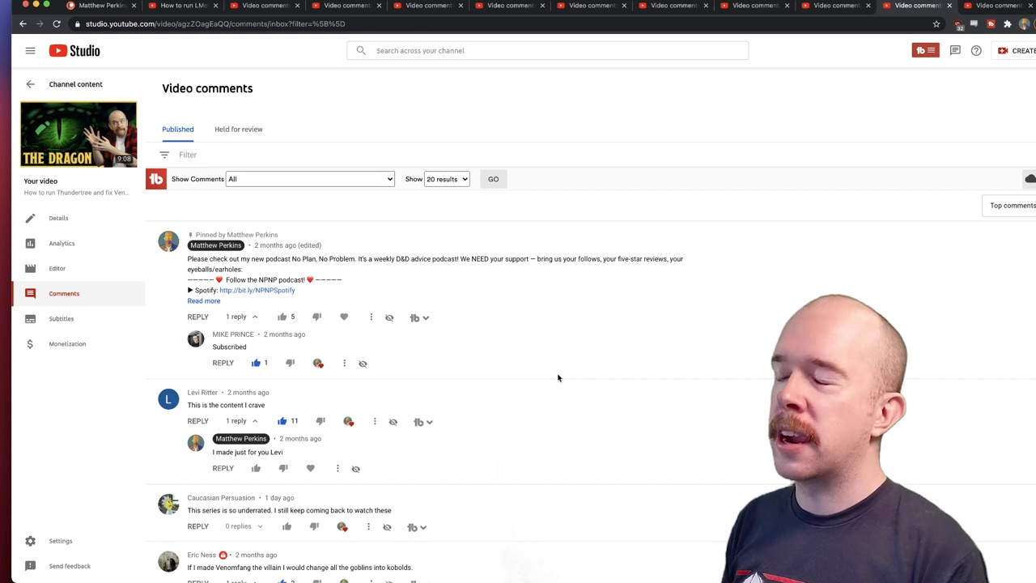
Scroll through The Dragon video's comments before the Starter Set TPK video
{"action": "scroll", "scroll_direction": "down", "scroll_amount": 3}
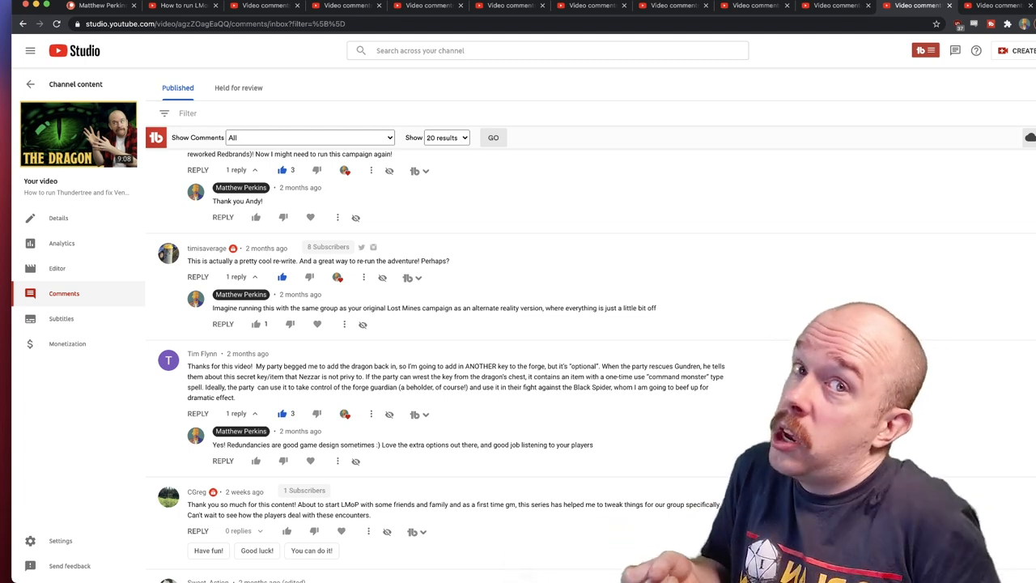
{"action": "scroll", "scroll_direction": "down", "scroll_amount": 3}
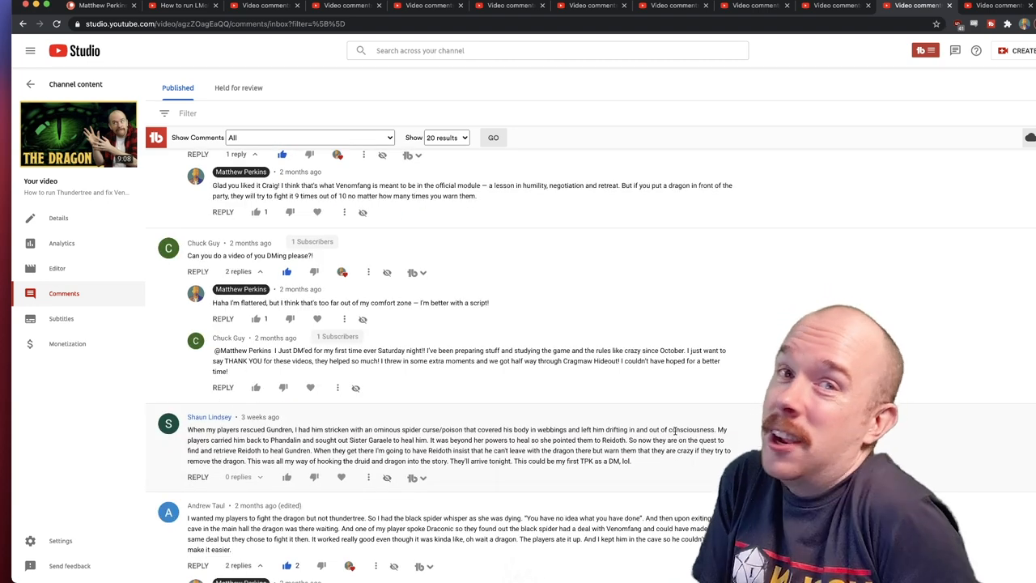
{"action": "scroll", "scroll_direction": "down", "scroll_amount": 3}
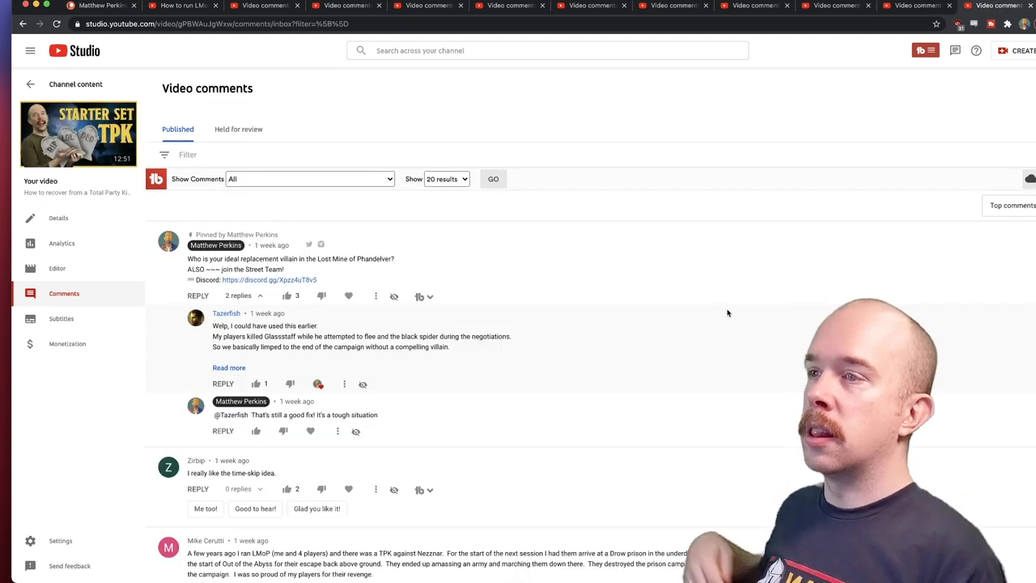
Read the remaining Studio comments, then switch to the LMoP guides playlist tab
{"action": "scroll", "scroll_direction": "down", "scroll_amount": 3}
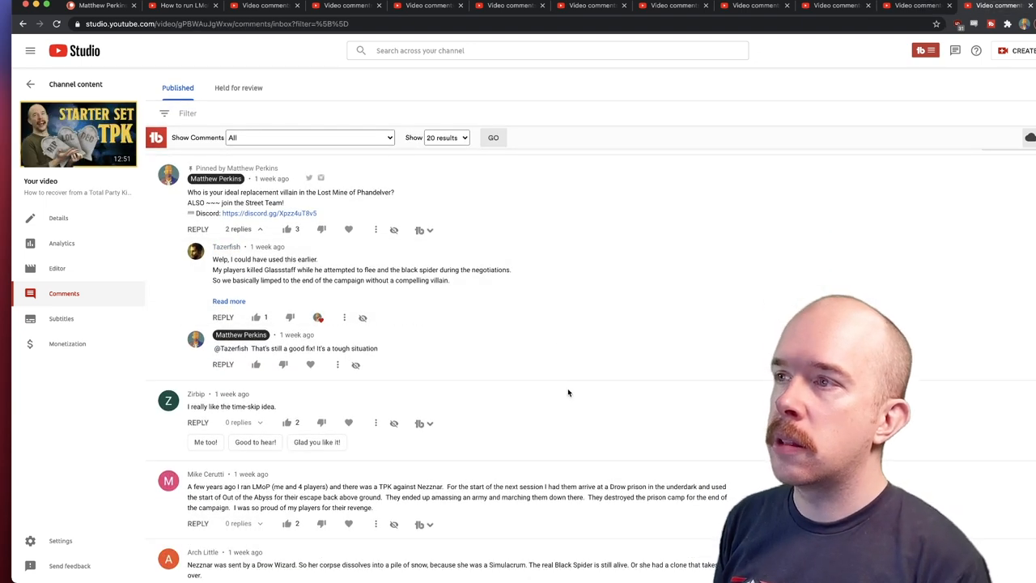
{"action": "scroll", "scroll_direction": "down", "scroll_amount": 3}
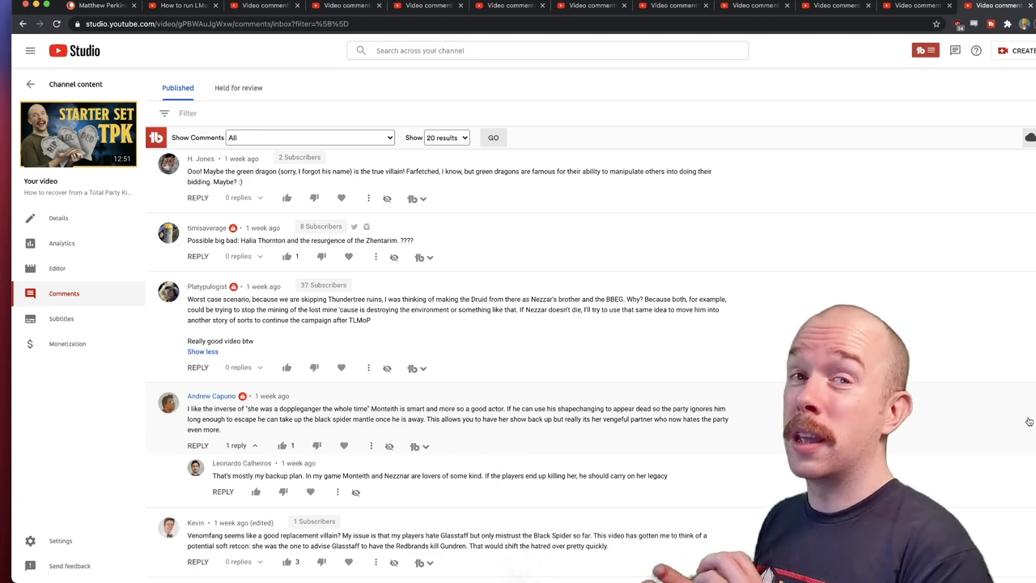
{"action": "scroll", "scroll_direction": "down", "scroll_amount": 3}
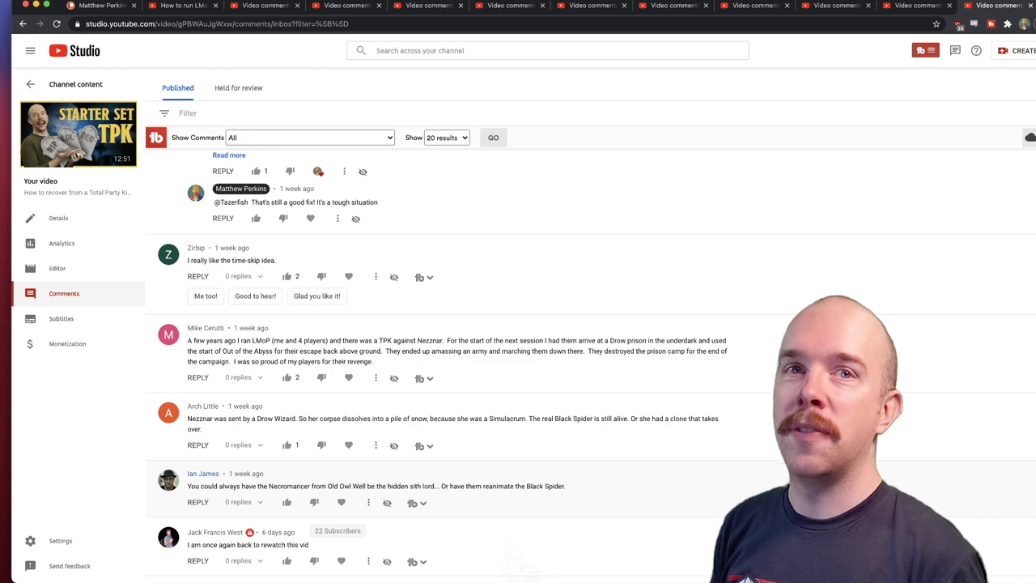
{"action": "scroll", "scroll_direction": "down", "scroll_amount": 3}
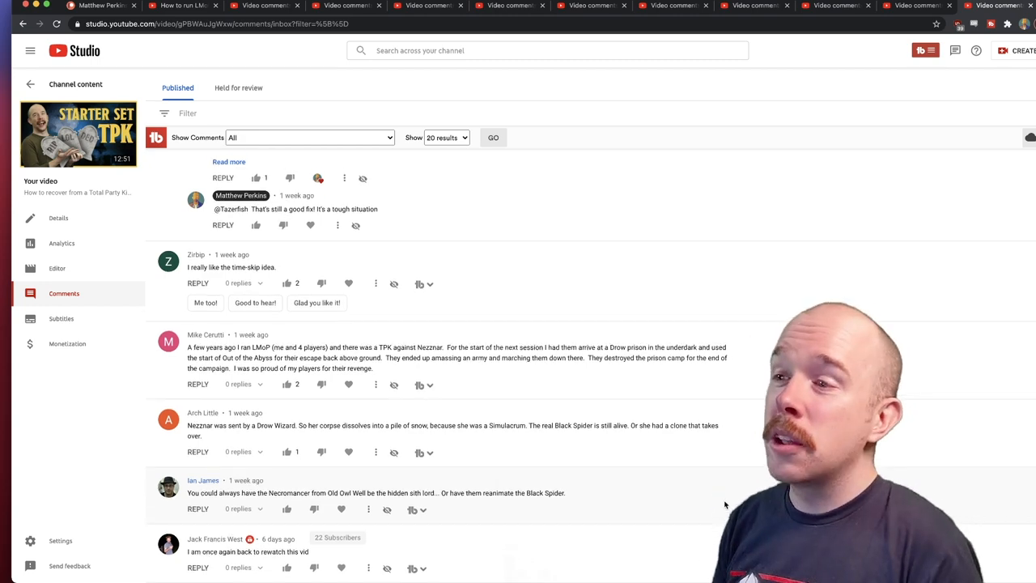
{"action": "left_click", "coordinate": [181, 7]}
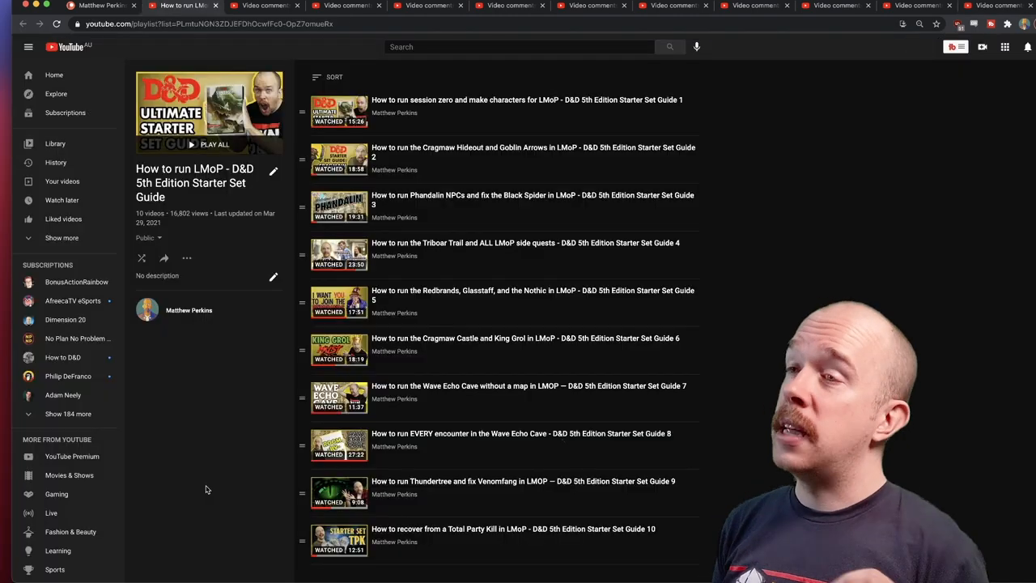